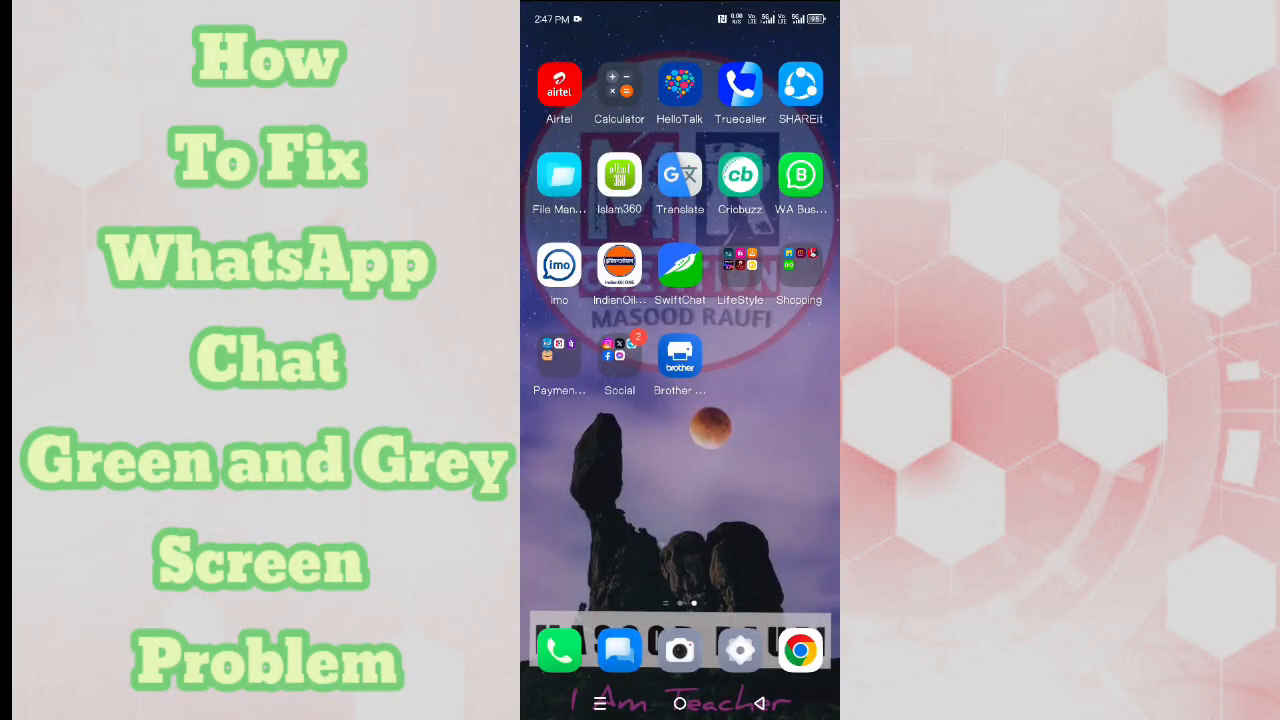
Step: Swipe left to the home page with the Play Store and WhatsApp icons
scroll("left", 3)
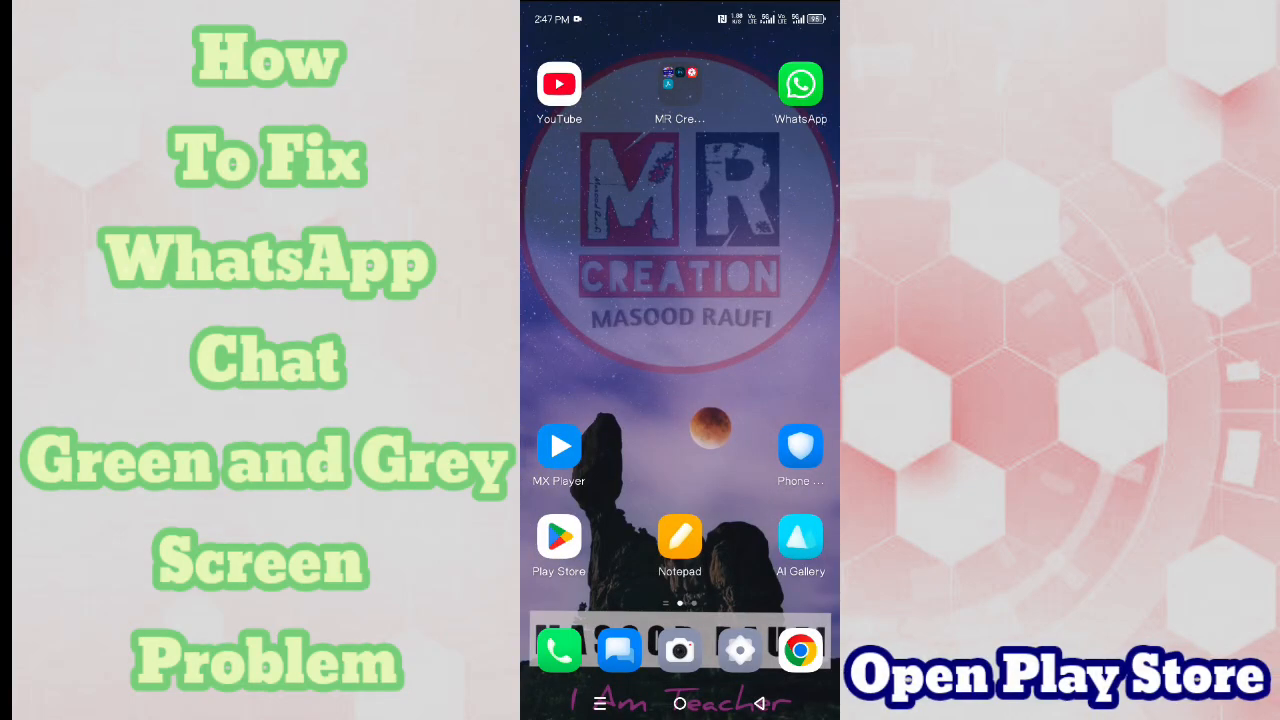
Step: Search Play Store for WhatsApp Messenger, confirm it's up to date, and return home
left_click(559, 537)
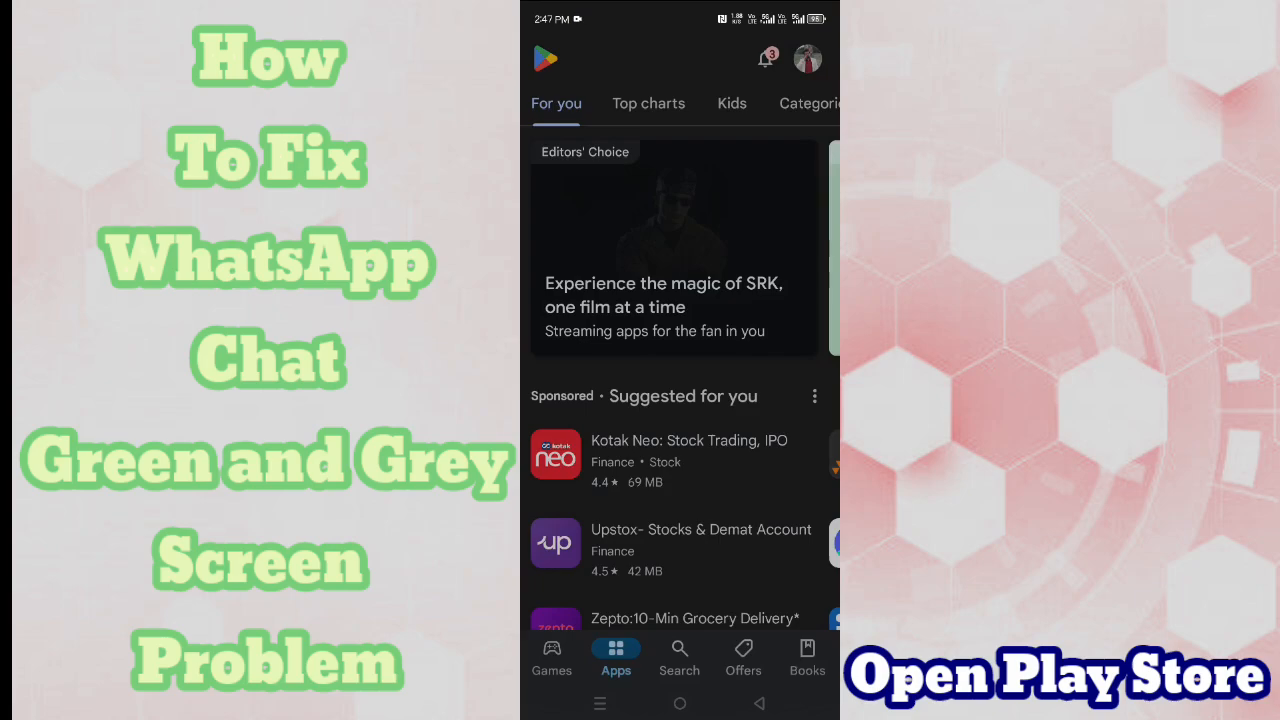
left_click(679, 655)
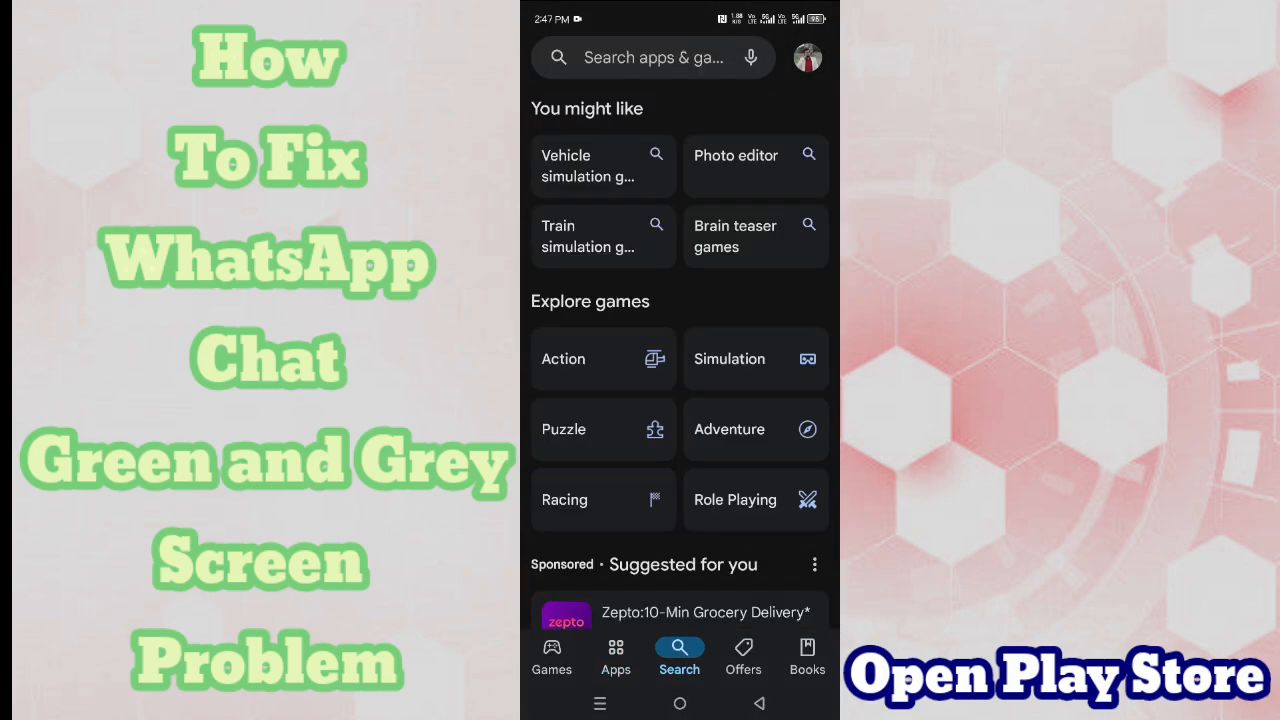
left_click(654, 57)
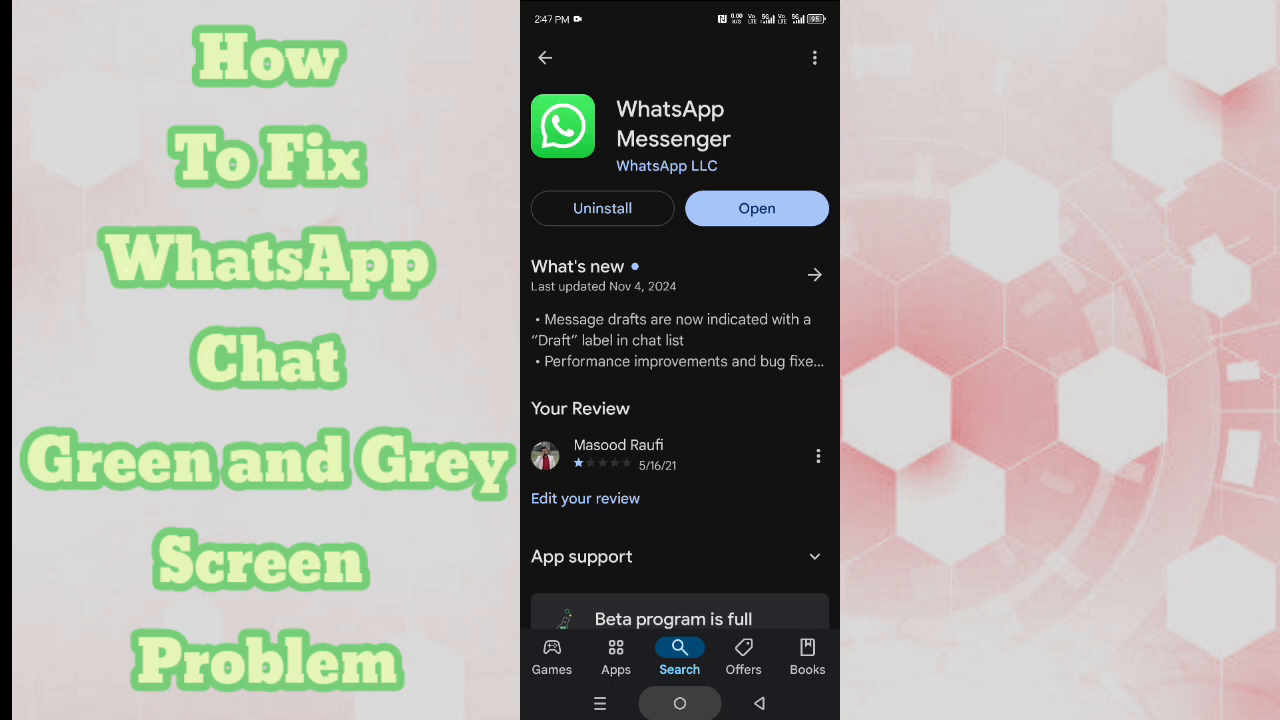
left_click(679, 703)
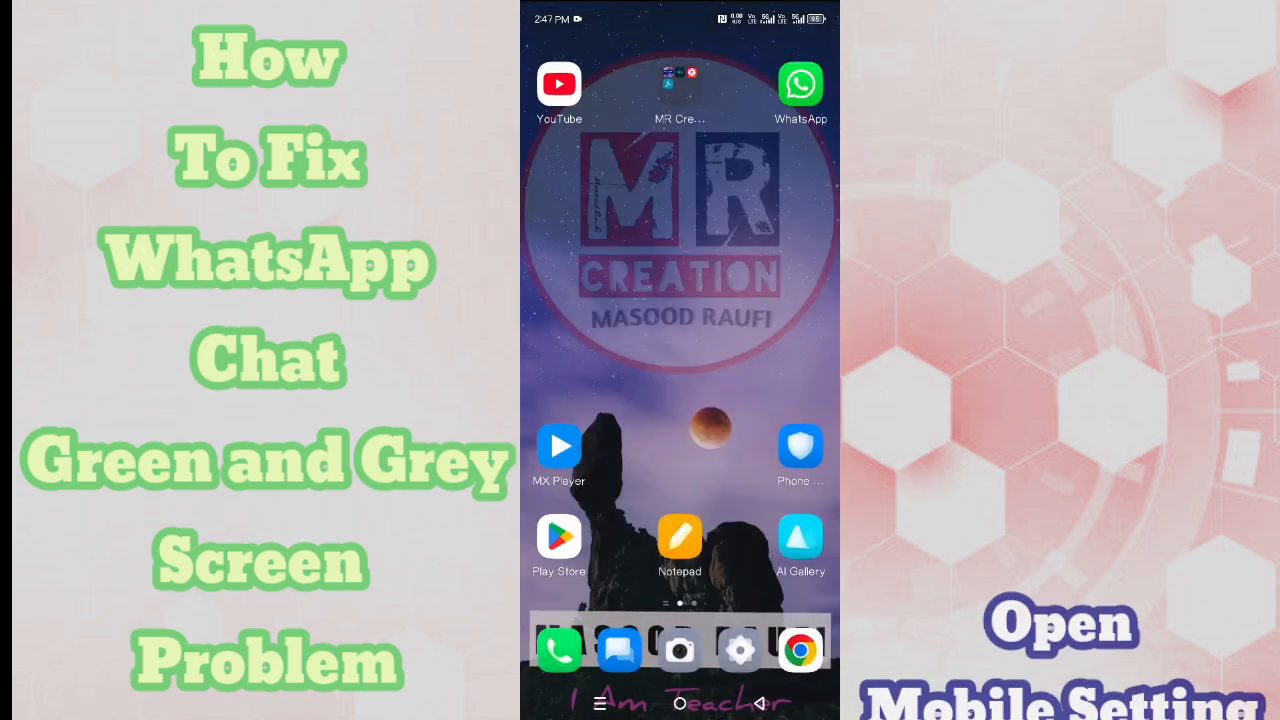
Step: Open Settings and go to App Management's installed app list
left_click(740, 650)
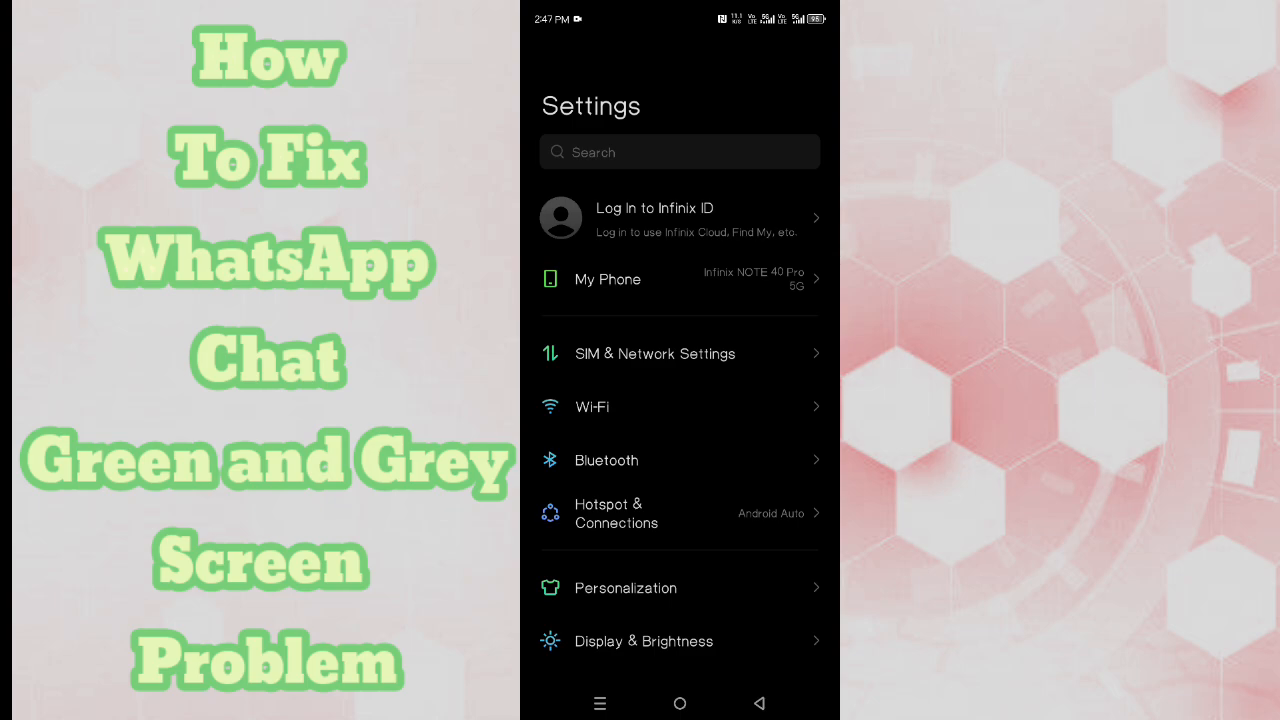
scroll("down", 3)
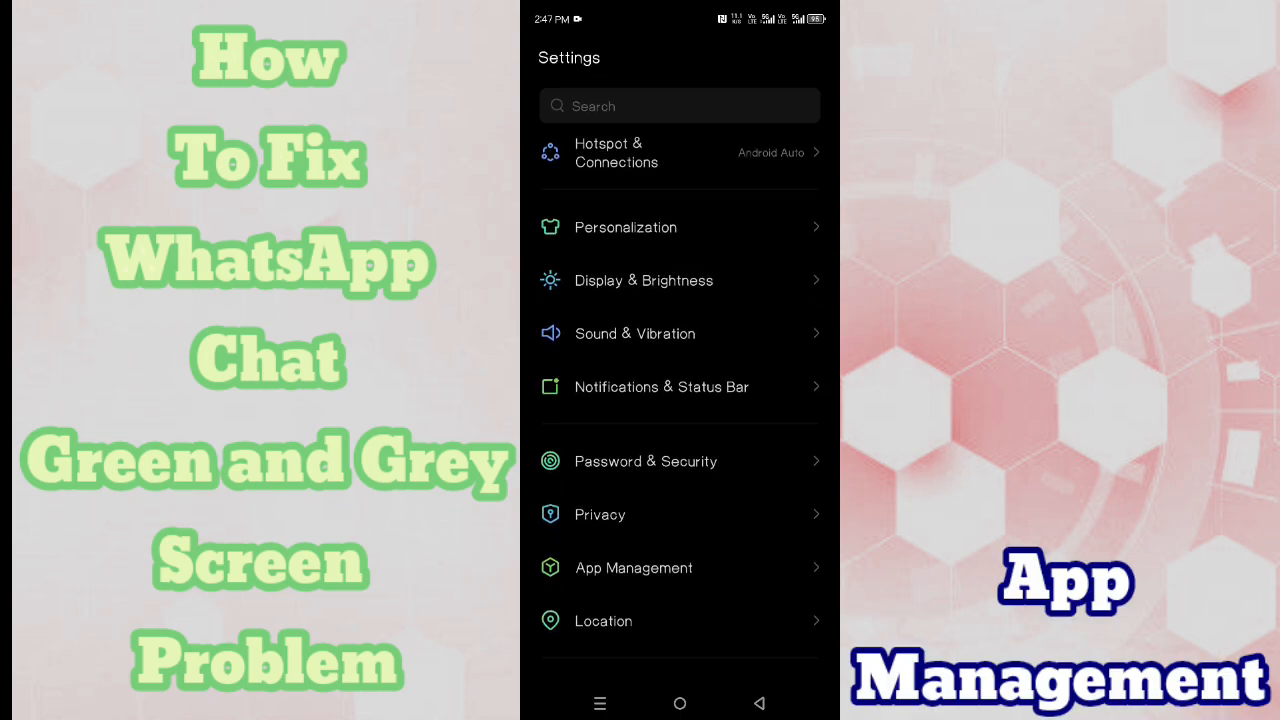
left_click(633, 567)
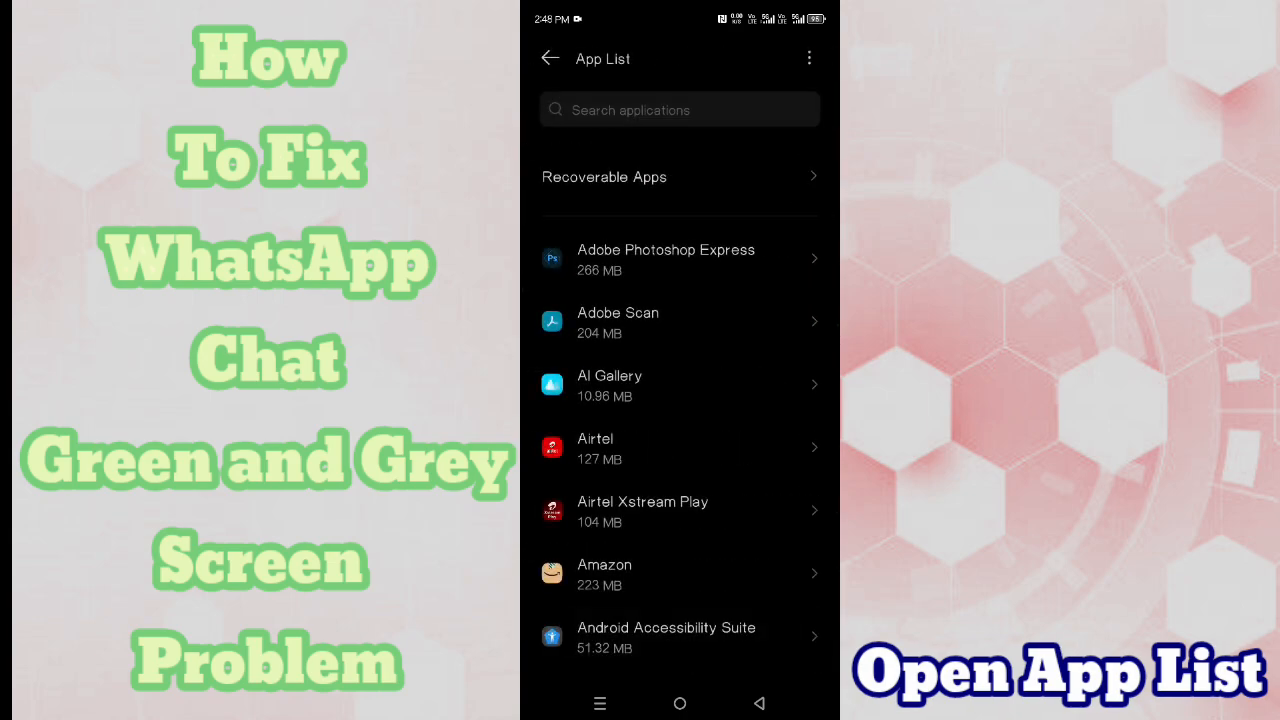
Step: Search installed apps for "wh", open WhatsApp's info page, and start Force stop
left_click(679, 109)
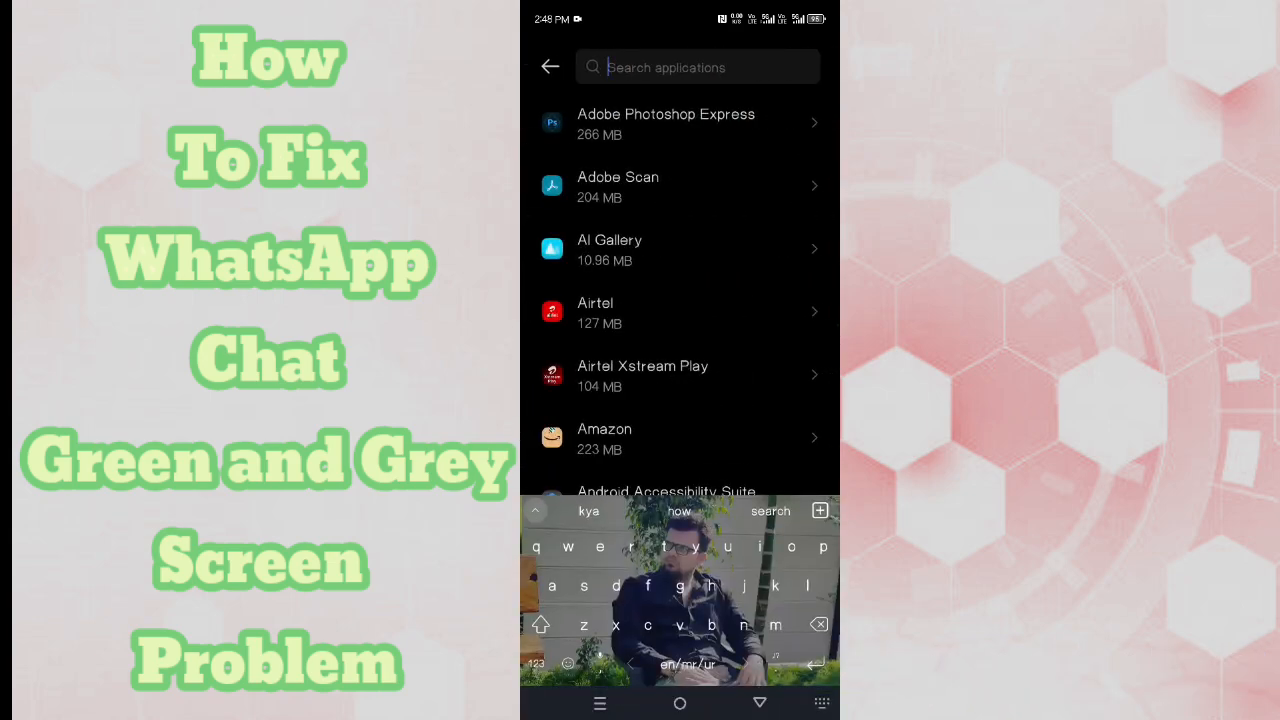
type("wh")
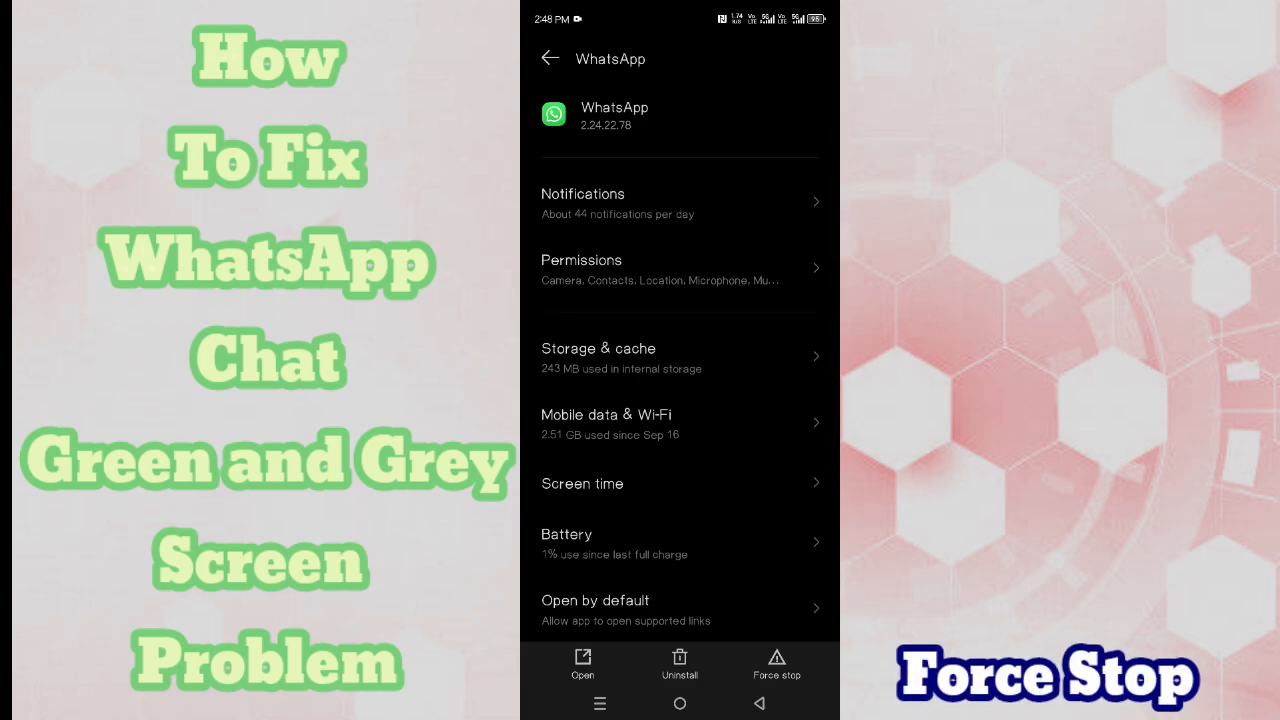
left_click(776, 663)
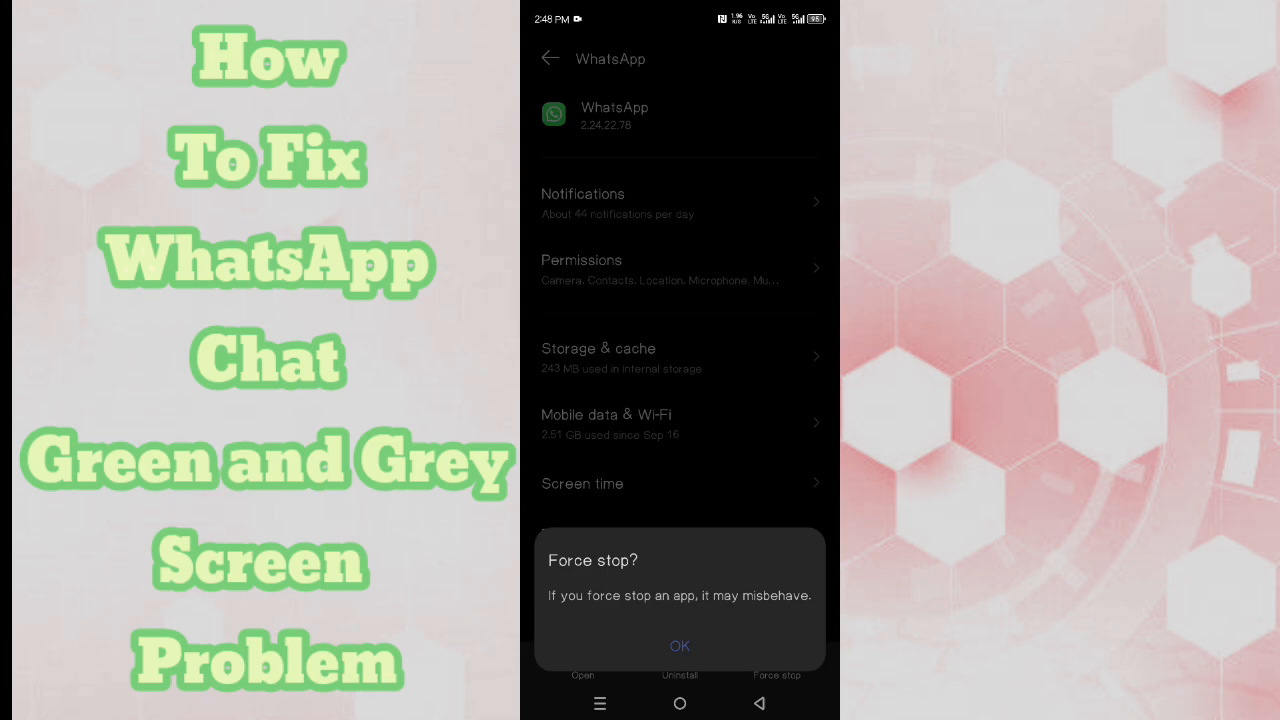
Step: Confirm Force stop, then clear WhatsApp's cache under Storage & cache to 0 B
left_click(679, 645)
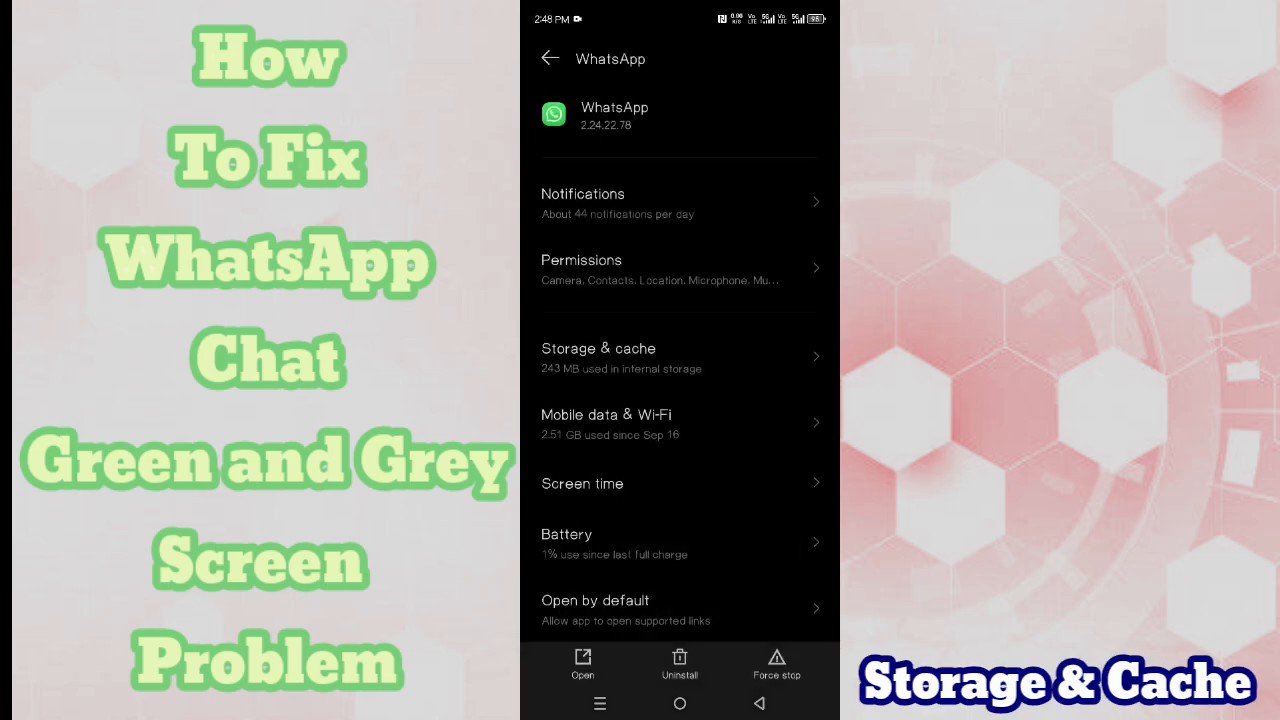
left_click(598, 356)
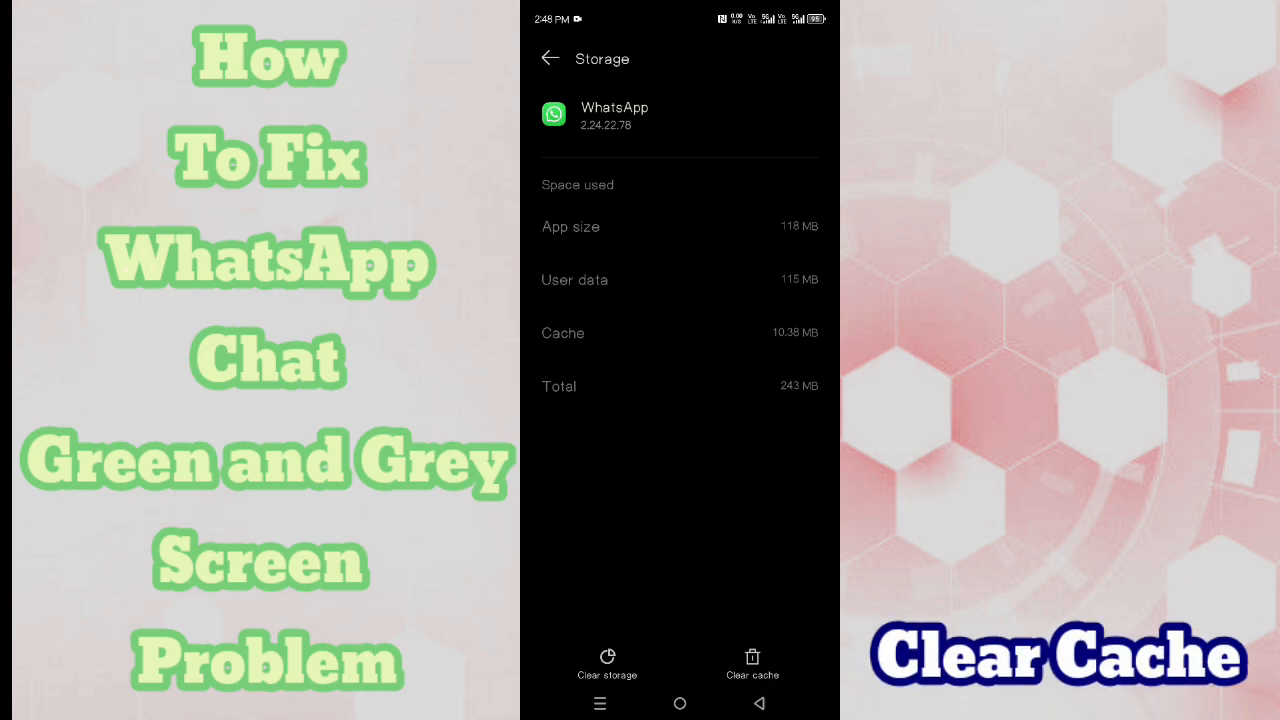
left_click(752, 663)
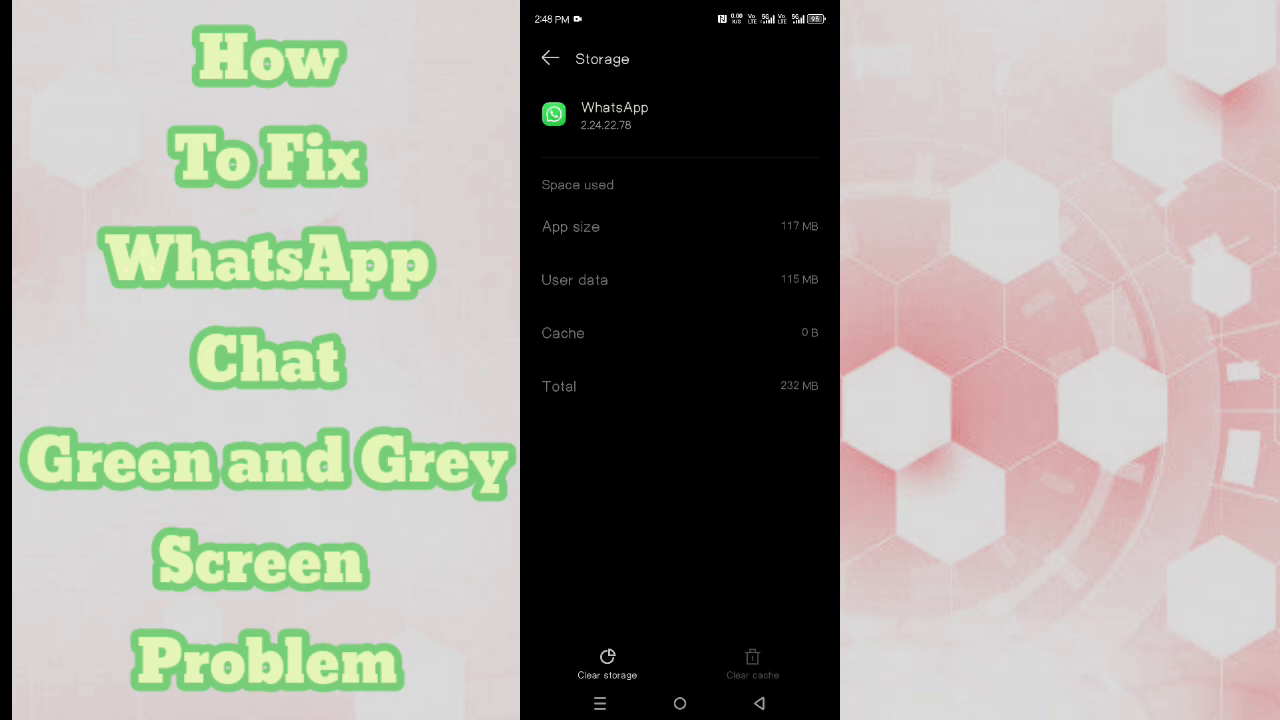